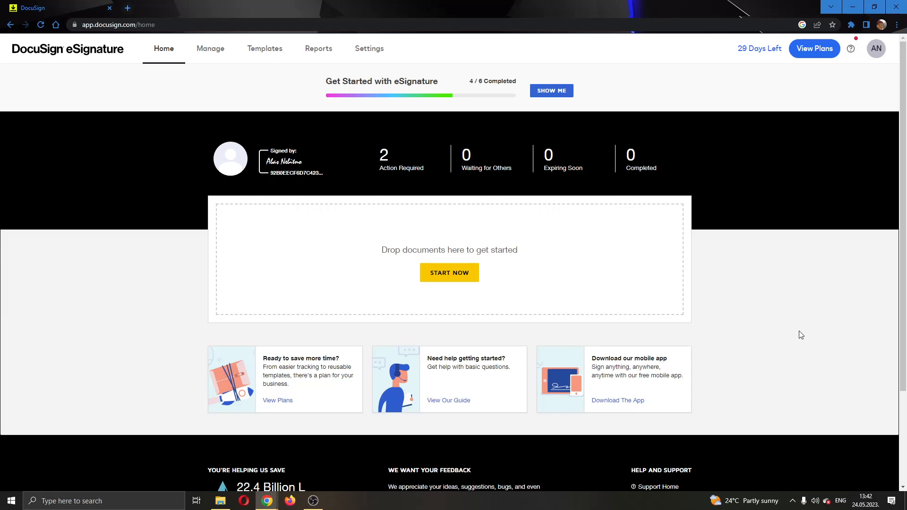
mouse_move(838, 332)
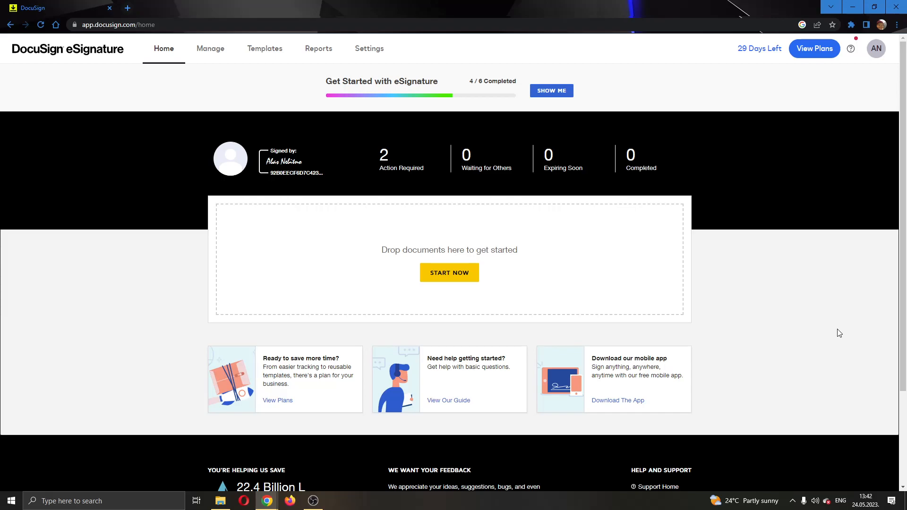
mouse_move(851, 279)
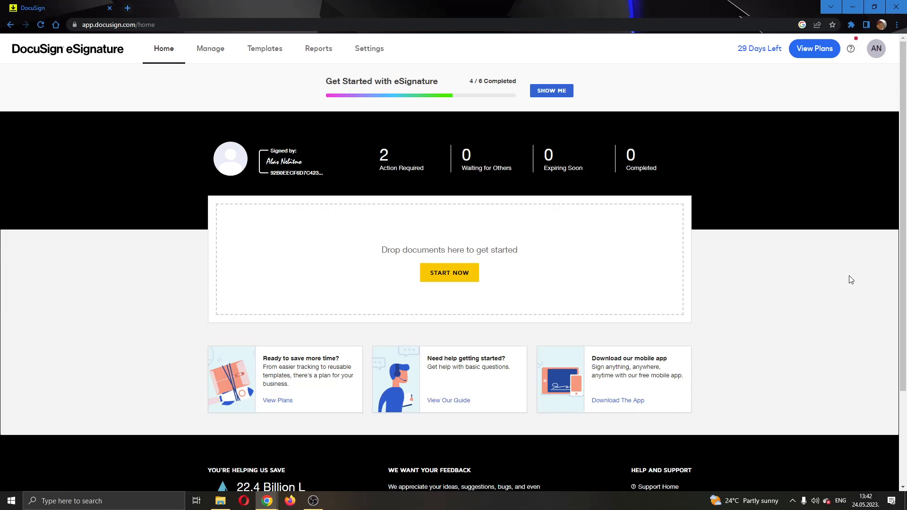
mouse_move(841, 328)
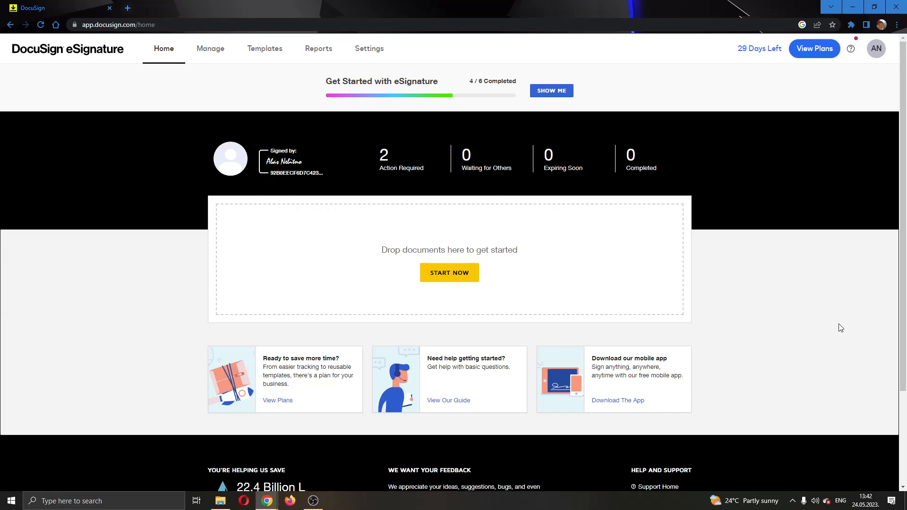
mouse_move(771, 174)
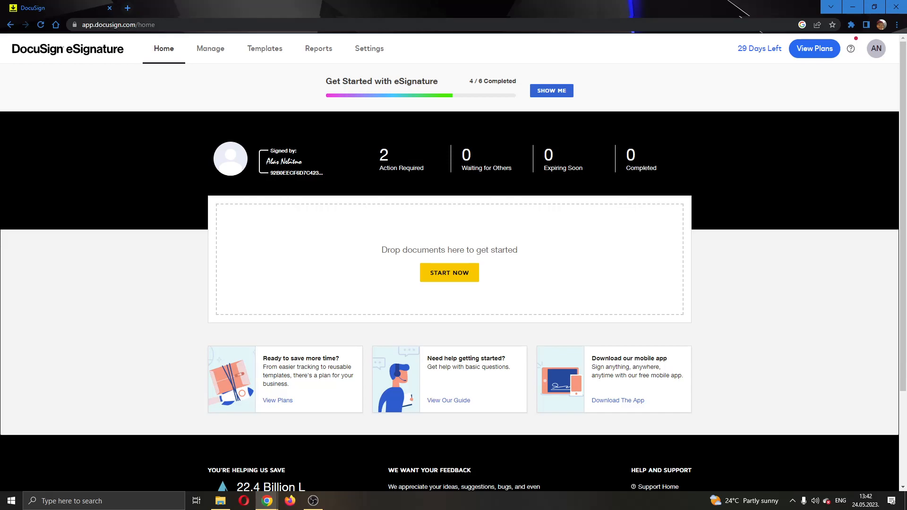
mouse_move(124, 52)
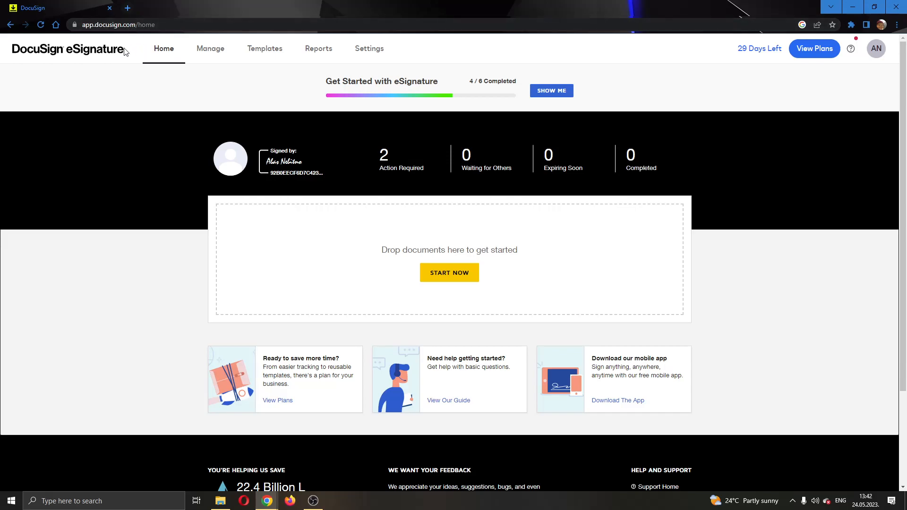
mouse_move(433, 212)
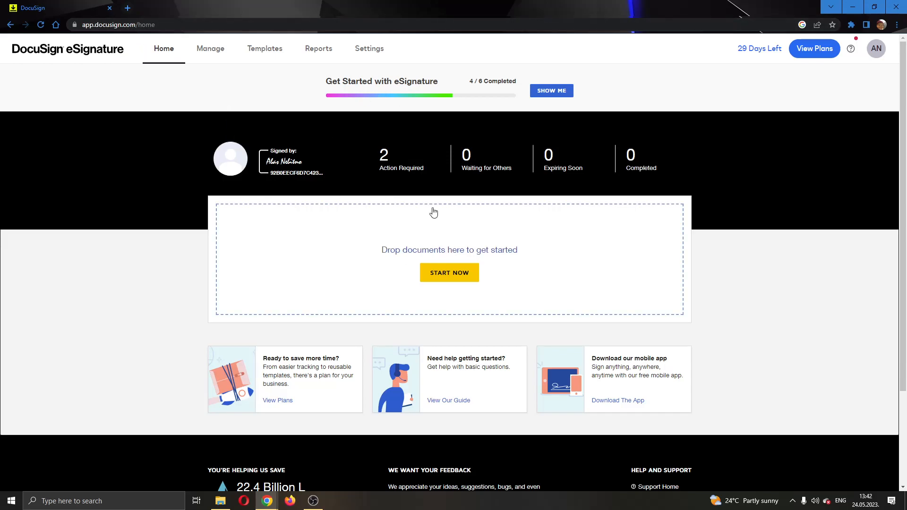
mouse_move(473, 76)
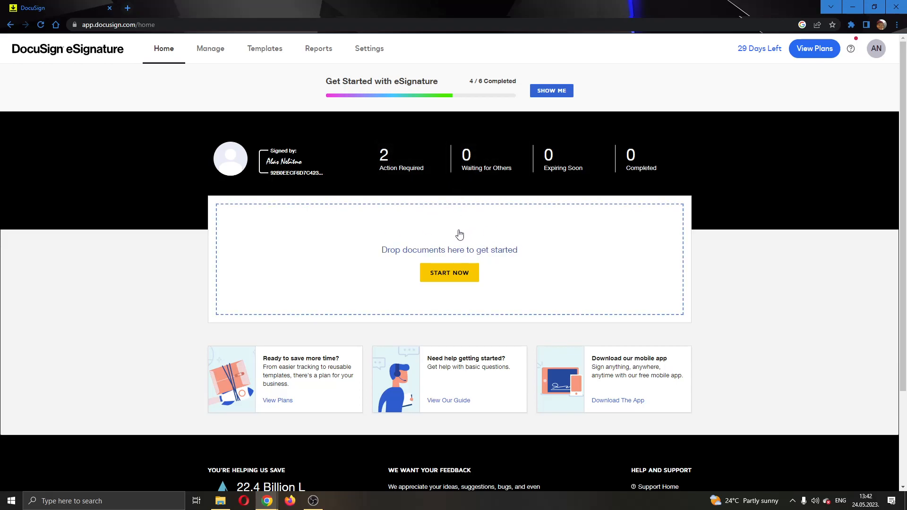
mouse_move(451, 237)
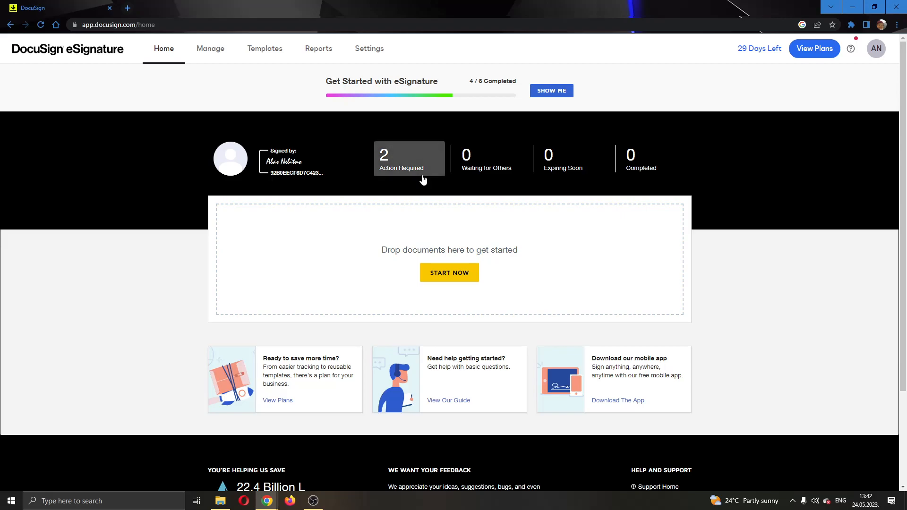
mouse_move(153, 171)
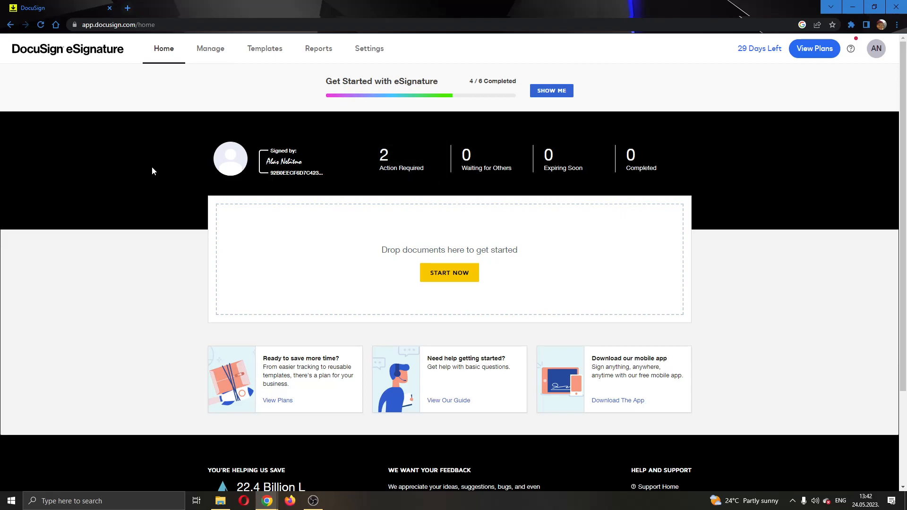
mouse_move(153, 113)
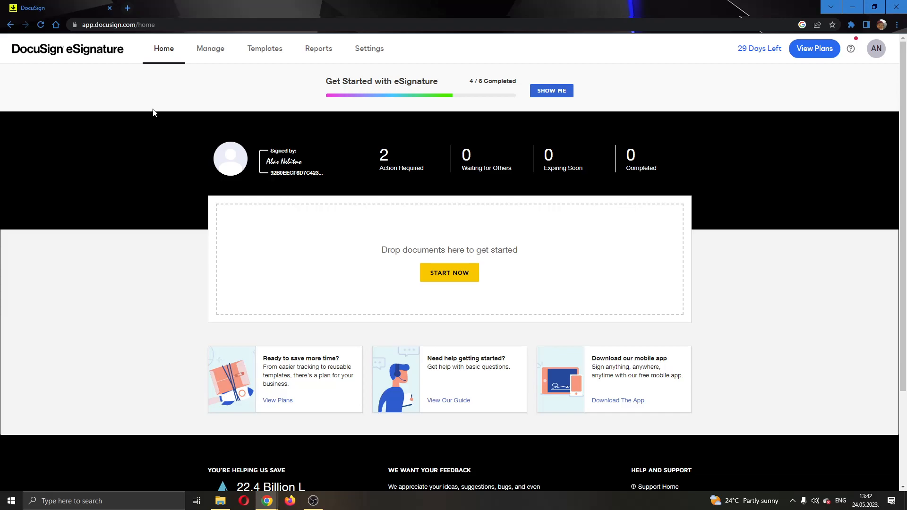
mouse_move(393, 113)
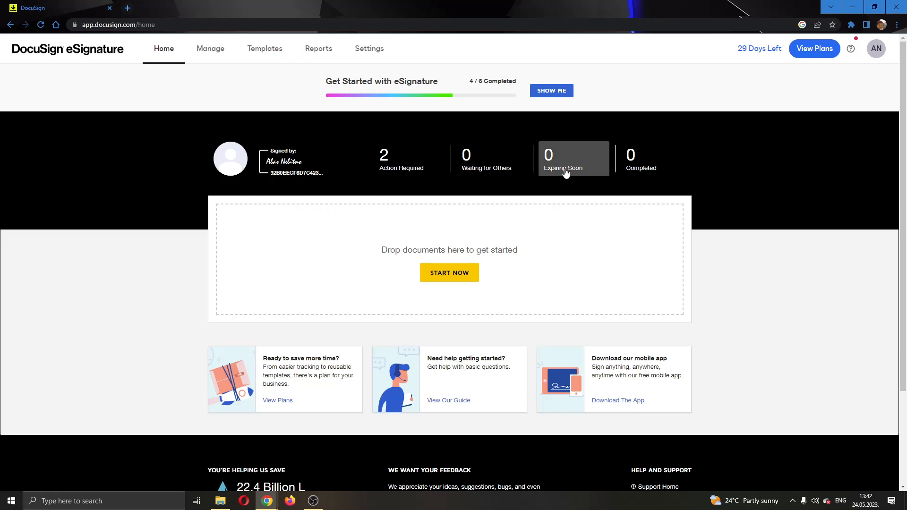
mouse_move(215, 81)
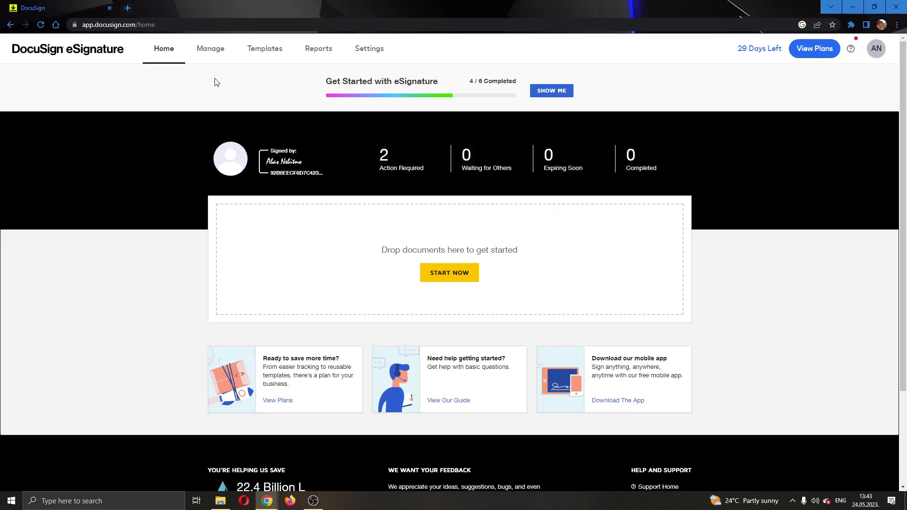
mouse_move(209, 48)
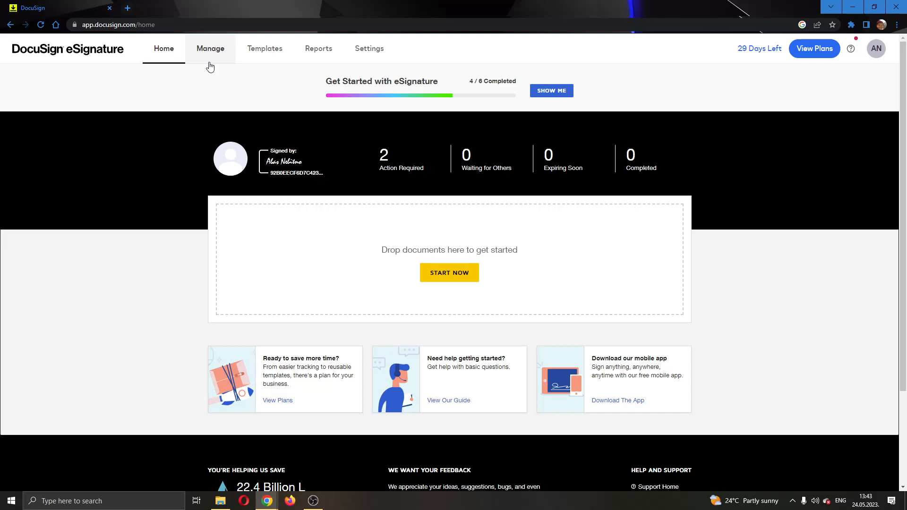
Step: Go to Manage to show the inbox with the two envelopes awaiting signature
left_click(209, 48)
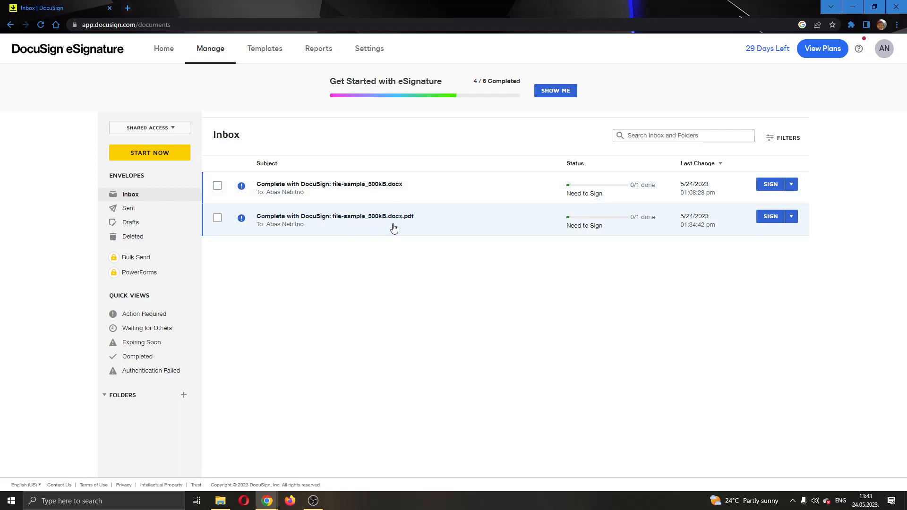
mouse_move(465, 218)
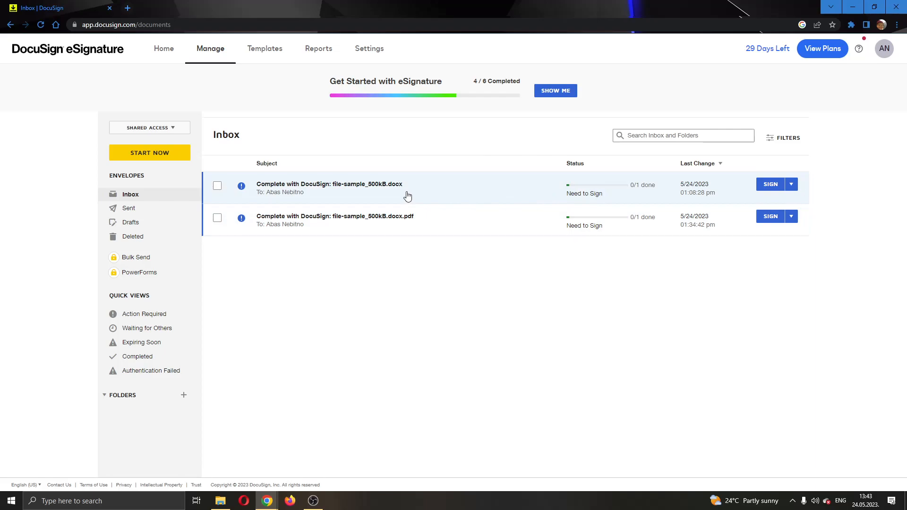
mouse_move(494, 202)
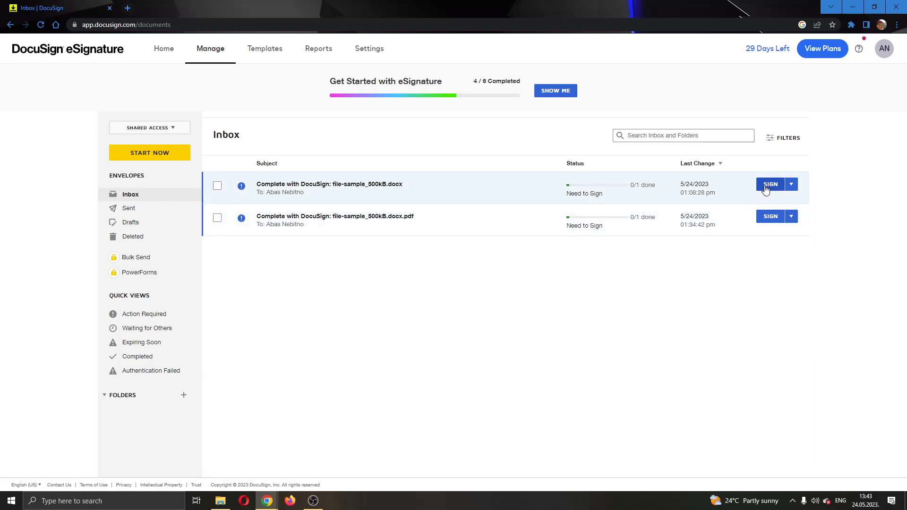
mouse_move(790, 187)
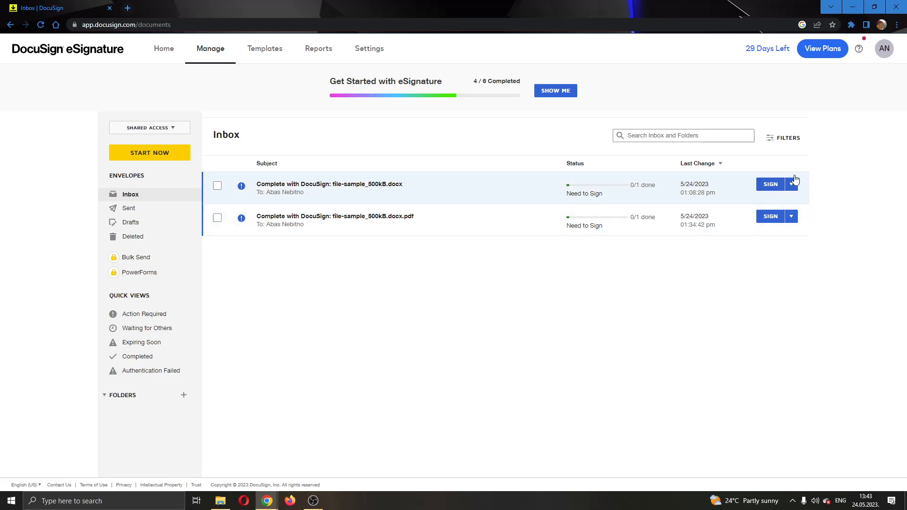
mouse_move(797, 182)
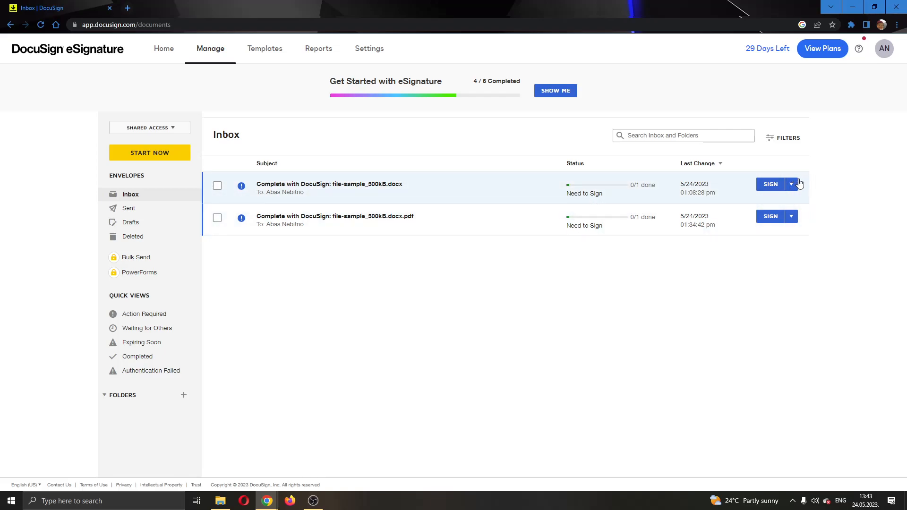
Step: Show the action list for the file-sample_500kB.docx envelope
left_click(792, 184)
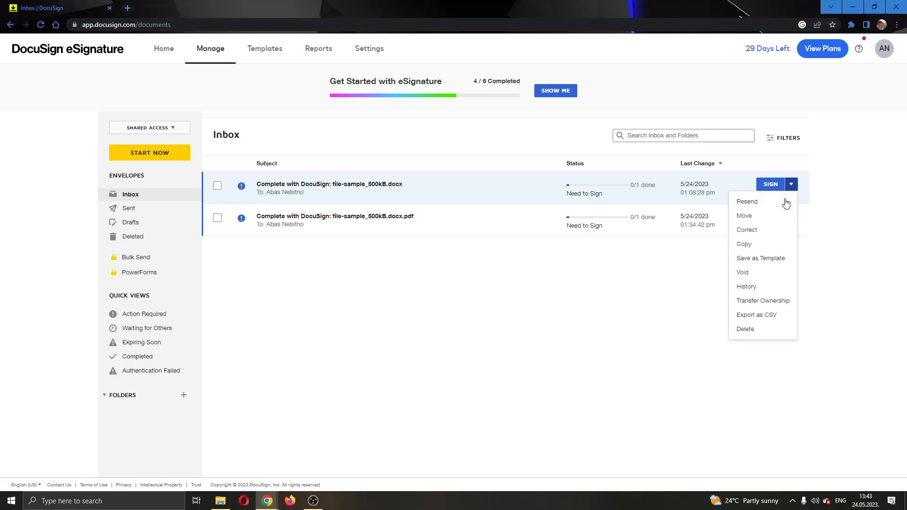
mouse_move(771, 244)
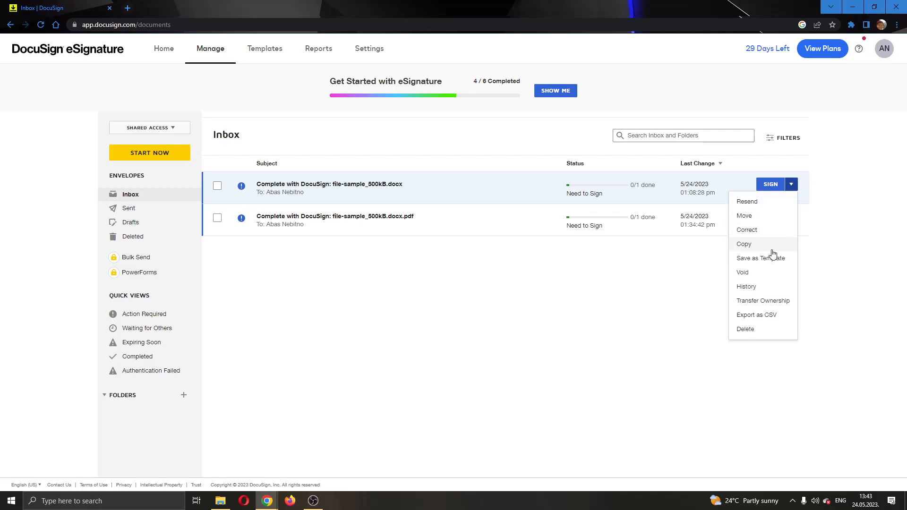
mouse_move(770, 215)
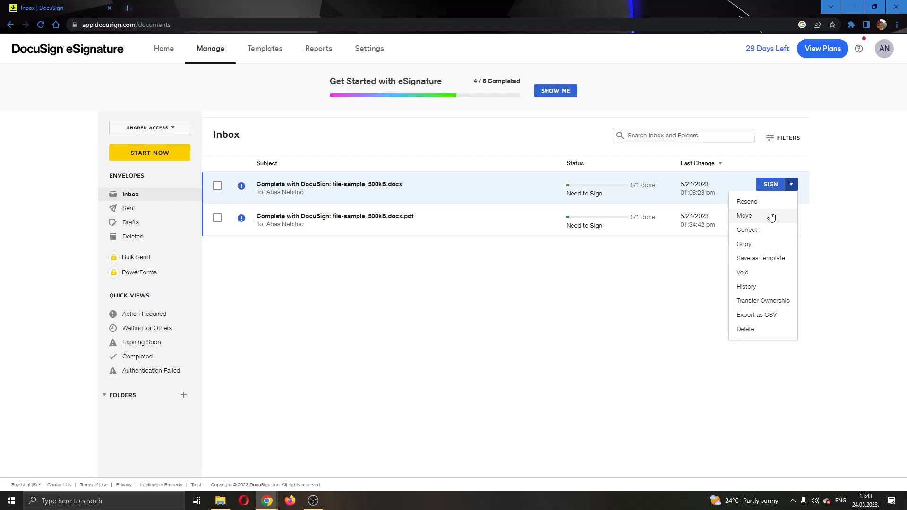
mouse_move(762, 301)
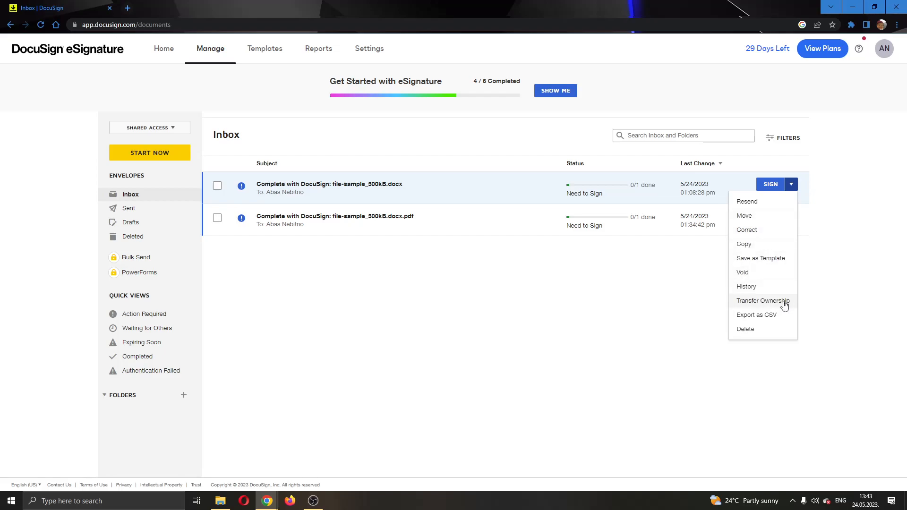
mouse_move(762, 246)
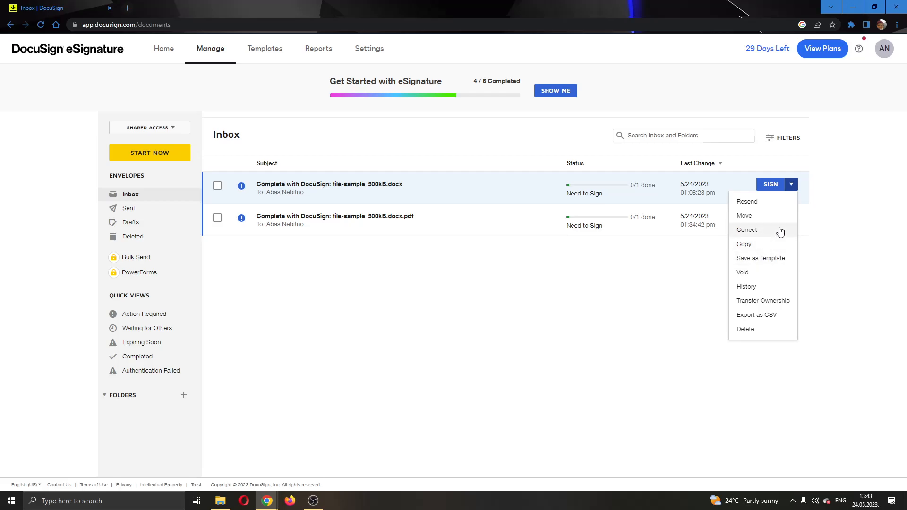
Step: Choose Correct to start revising the .docx envelope
left_click(746, 230)
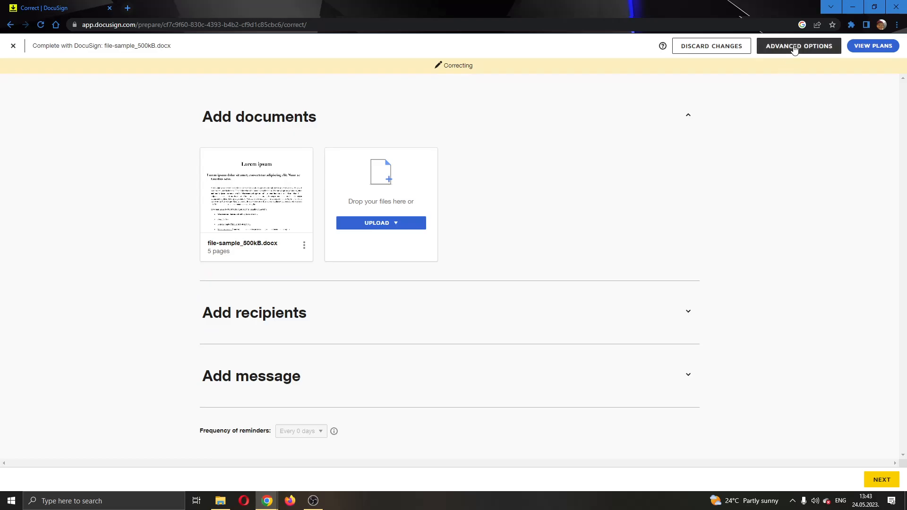
mouse_move(667, 150)
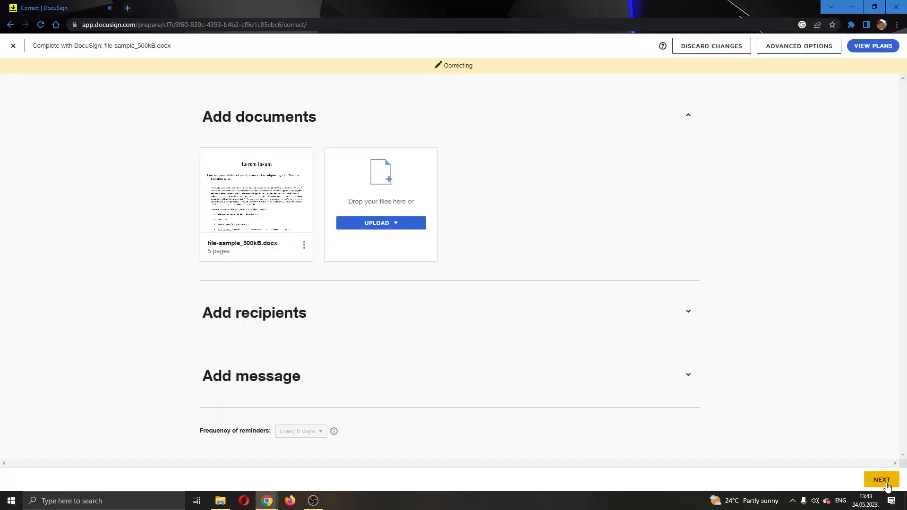
Step: Advance to the field-placement view and show the correction Actions list
left_click(878, 480)
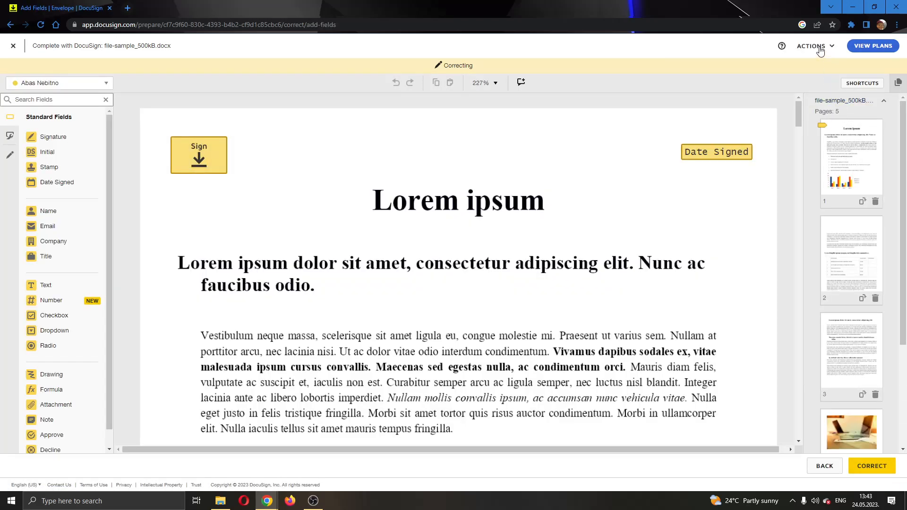
left_click(812, 45)
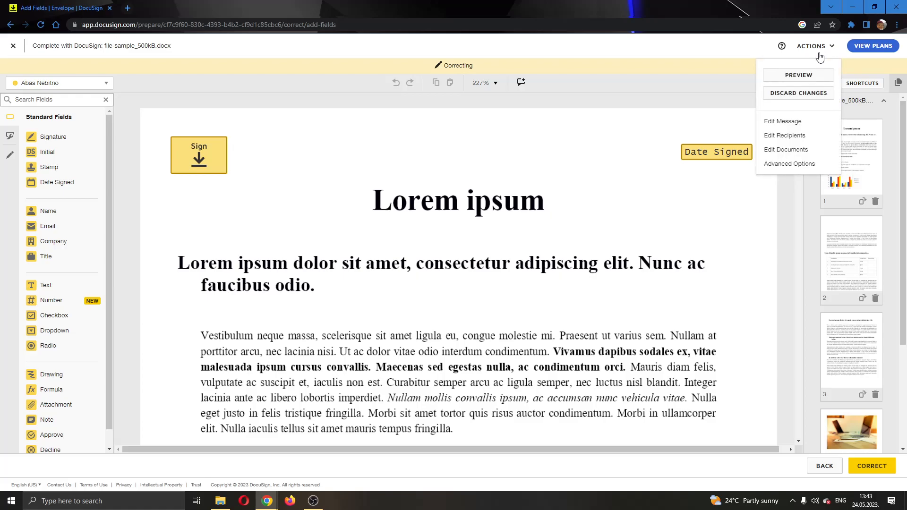
mouse_move(785, 135)
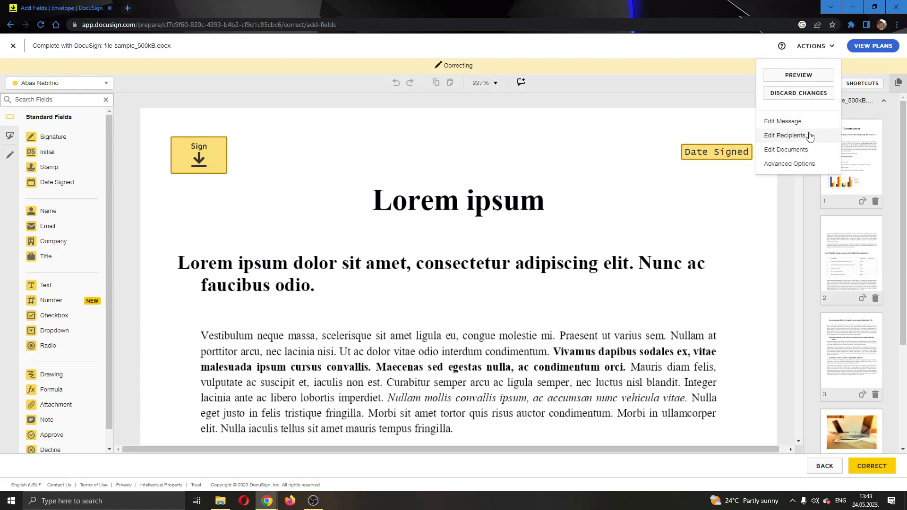
Step: Review recipients via Edit Recipients, then submit the correction so the inbox confirms it
left_click(786, 135)
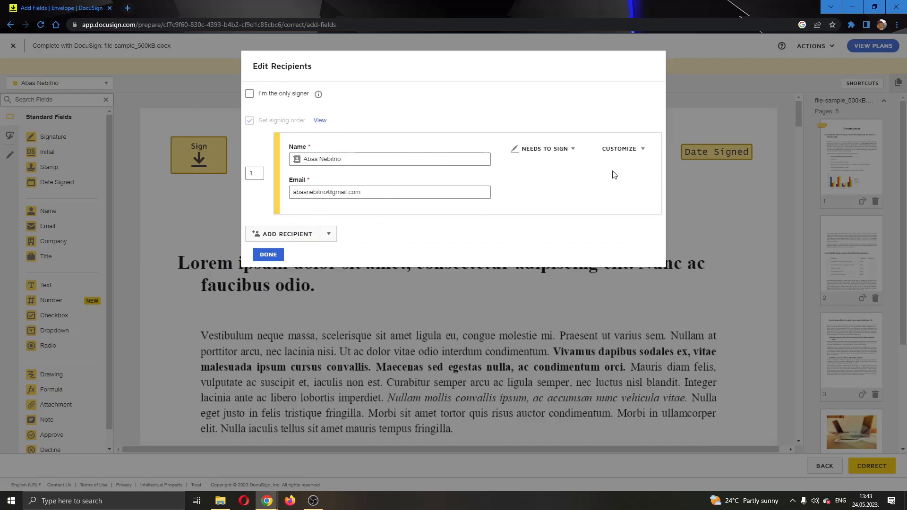
left_click(268, 254)
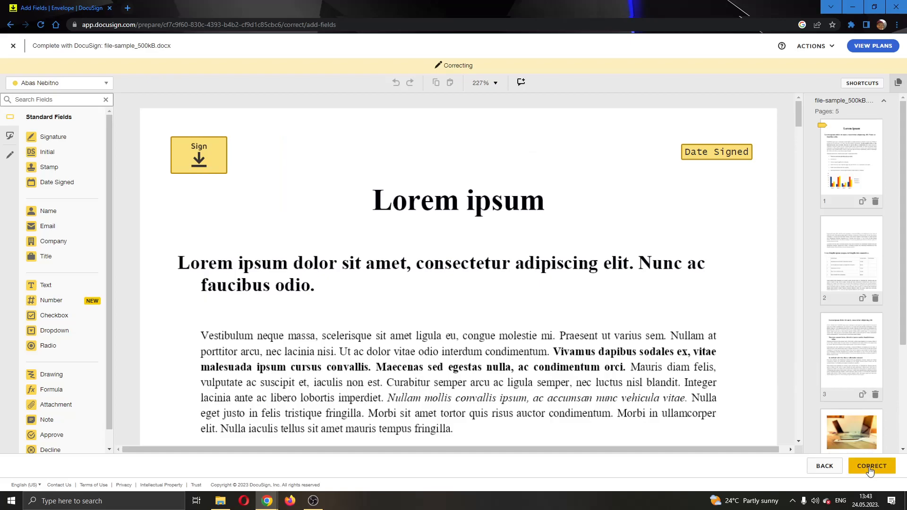
left_click(870, 466)
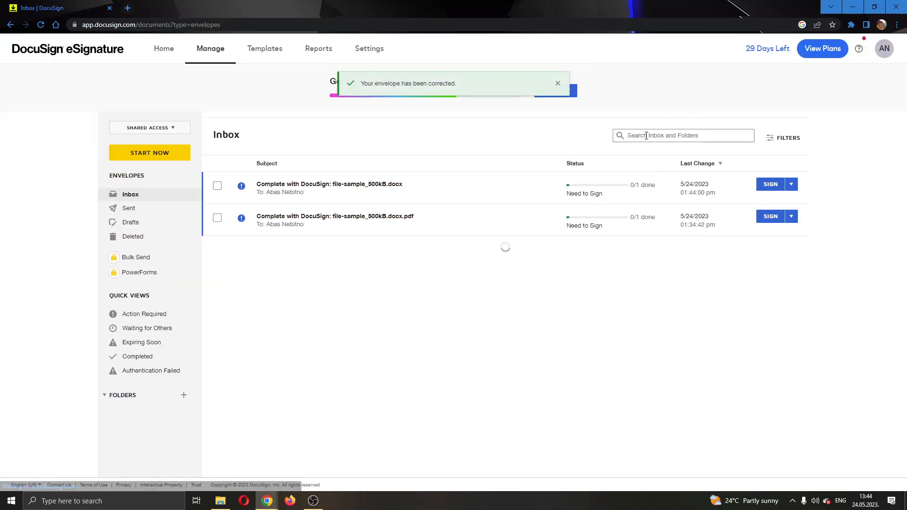